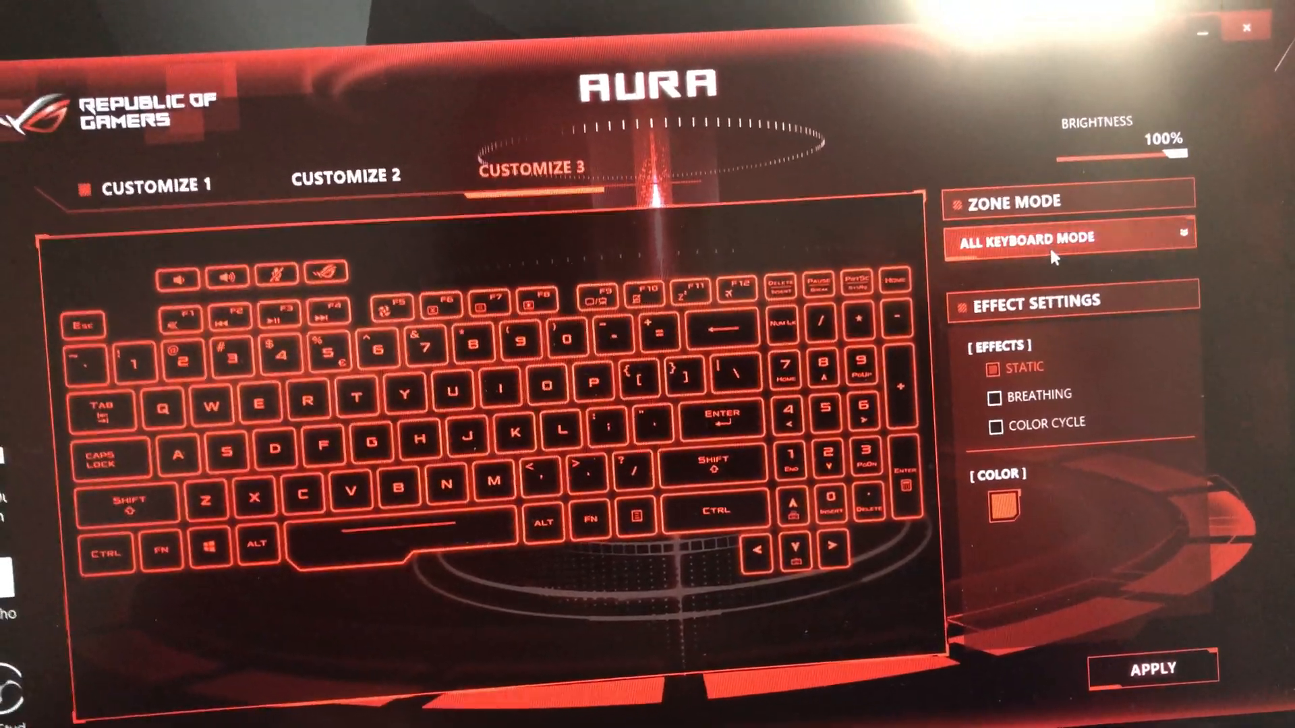
Step: Show the Zone Mode choices listing all-keyboard and multi-zone modes
left_click(1070, 238)
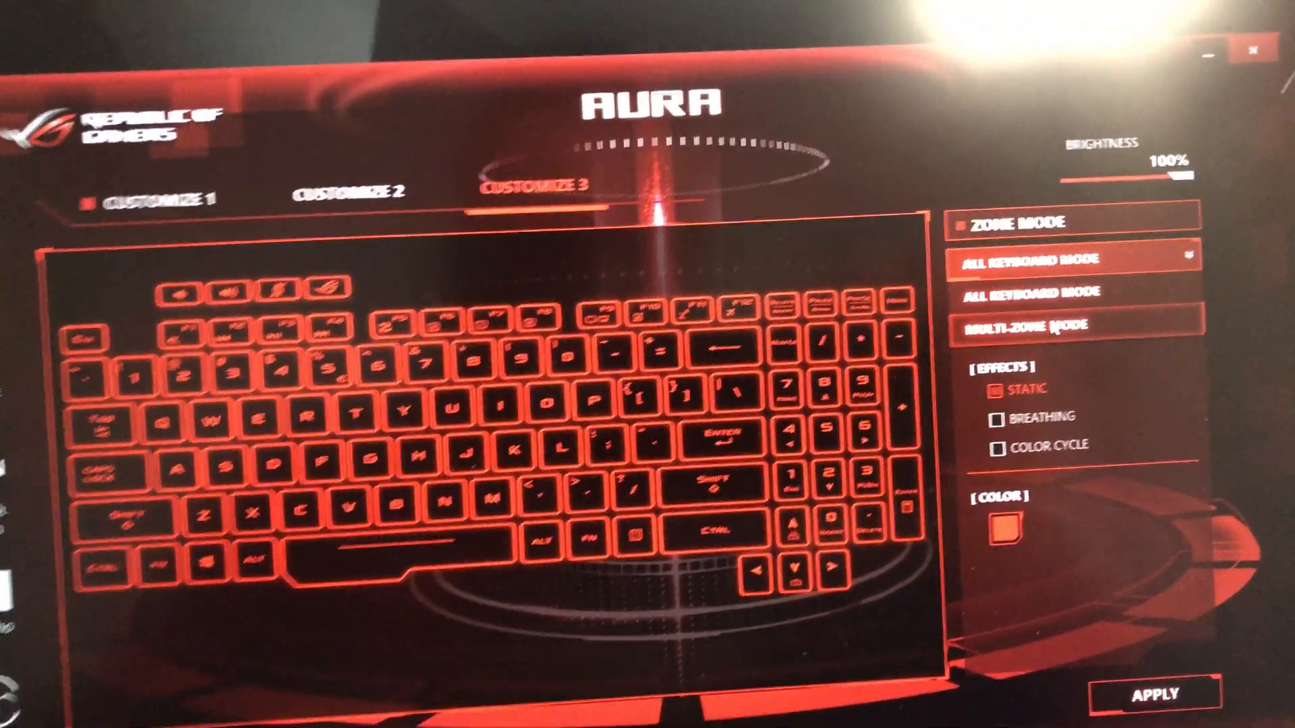